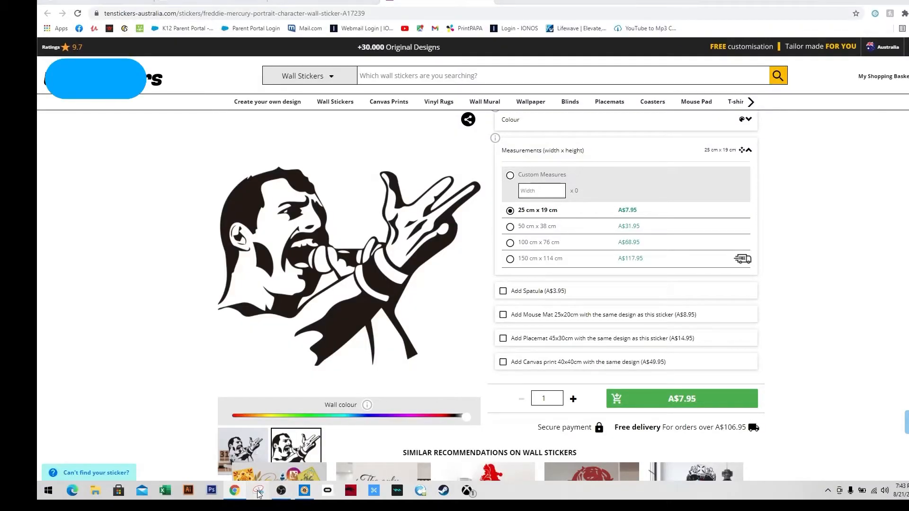
# Snip the Freddie Mercury sticker from the web page and save it as a PNG on the Desktop
pyautogui.click(258, 491)
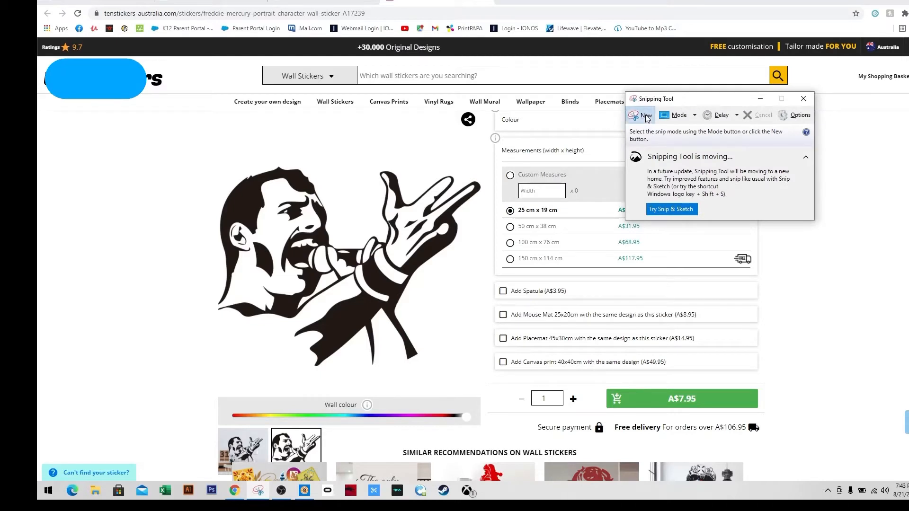
pyautogui.click(645, 114)
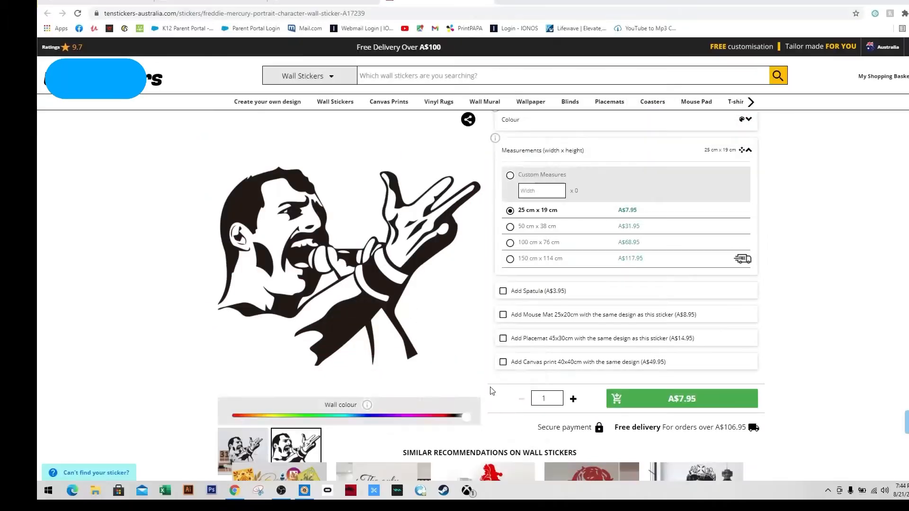
pyautogui.click(165, 66)
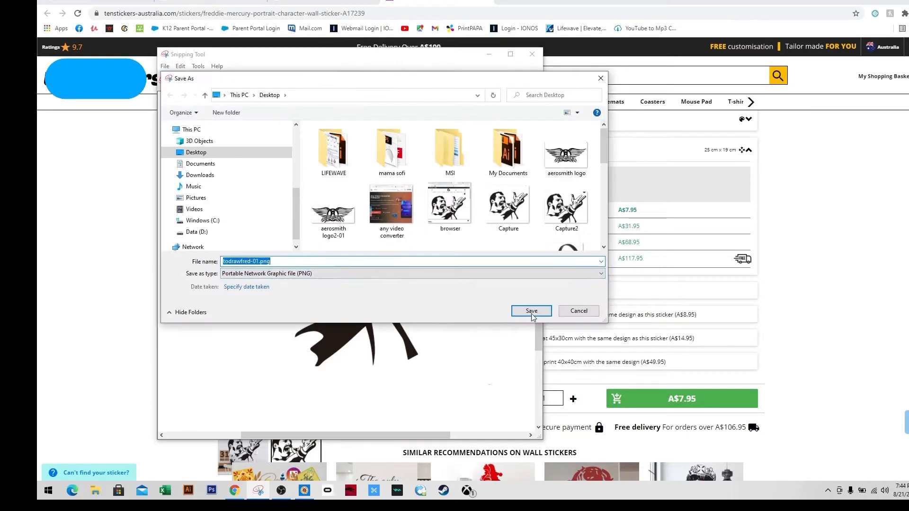
pyautogui.click(530, 311)
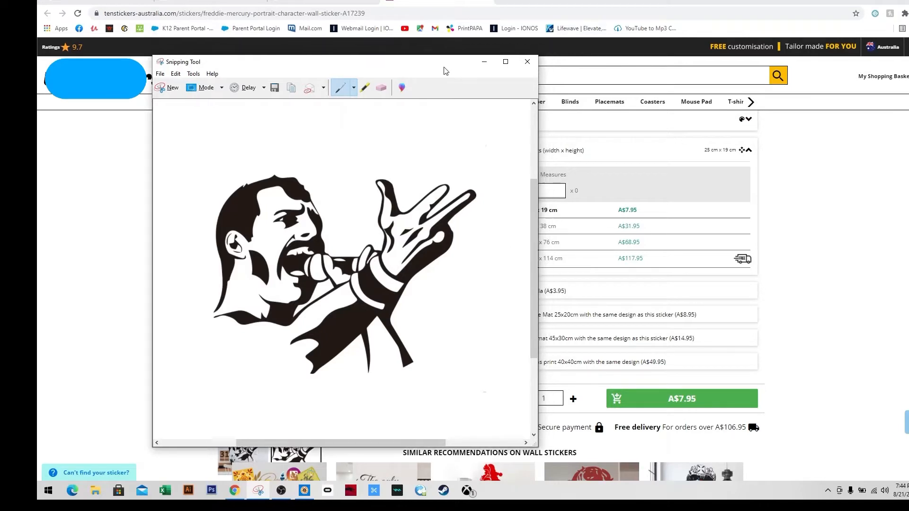
# Place the freddied image into a new Illustrator document and drag it onto the artboard
pyautogui.click(188, 491)
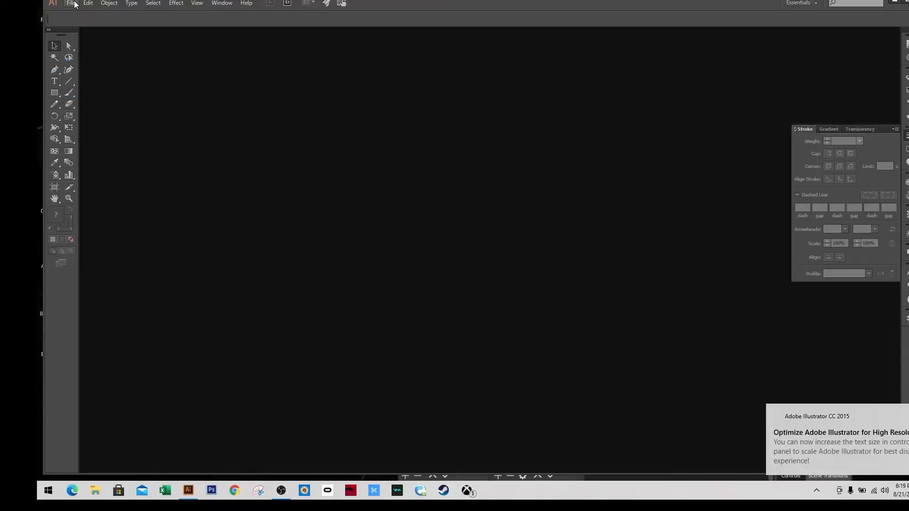
pyautogui.click(70, 3)
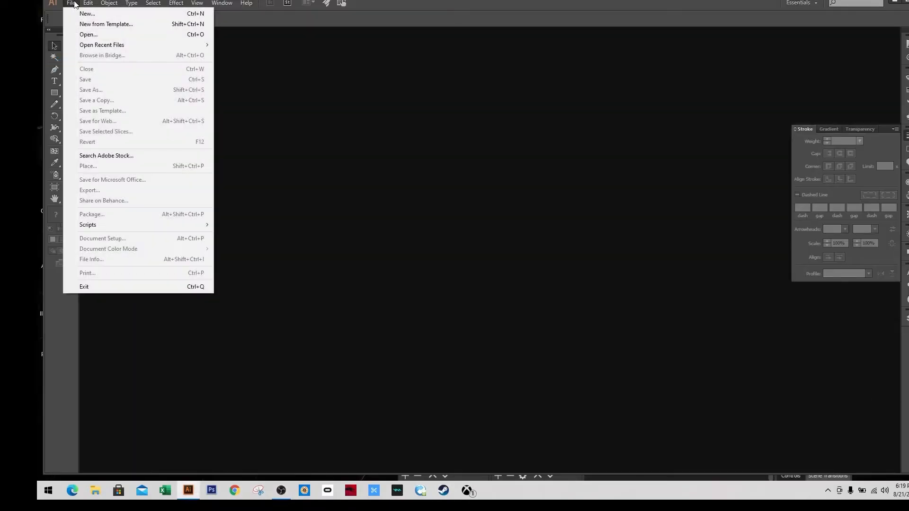
pyautogui.moveTo(97, 100)
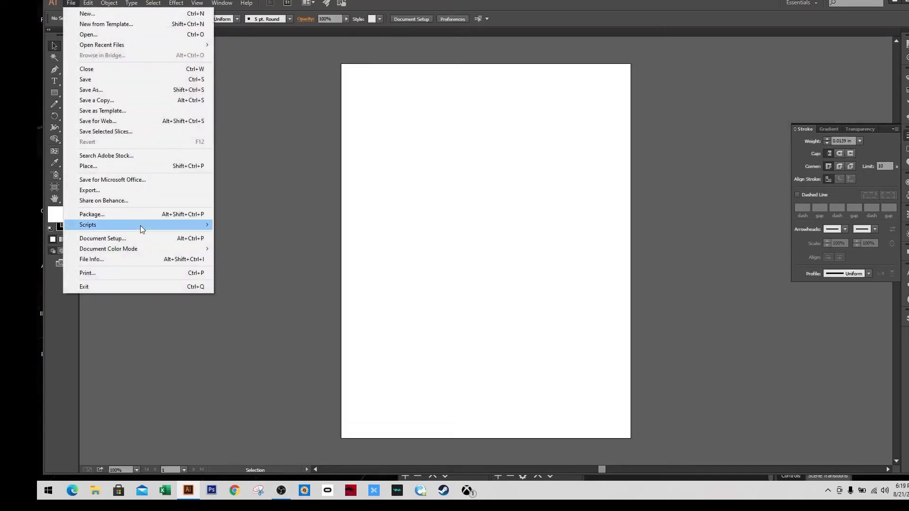
pyautogui.click(88, 166)
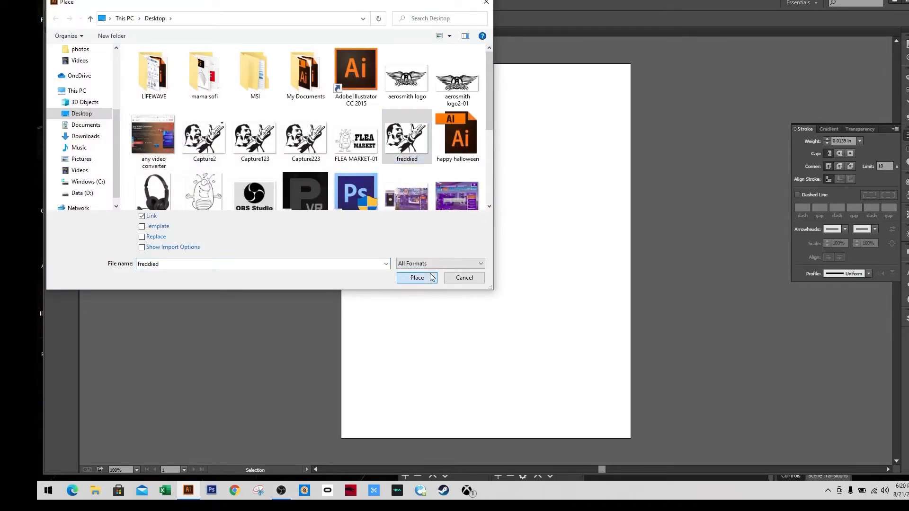
pyautogui.click(416, 277)
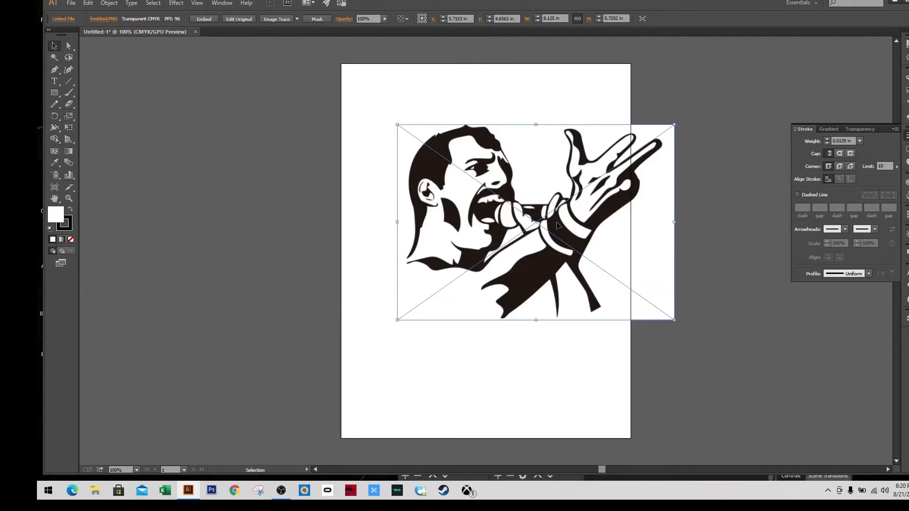
pyautogui.moveTo(557, 227); pyautogui.dragTo(534, 234)
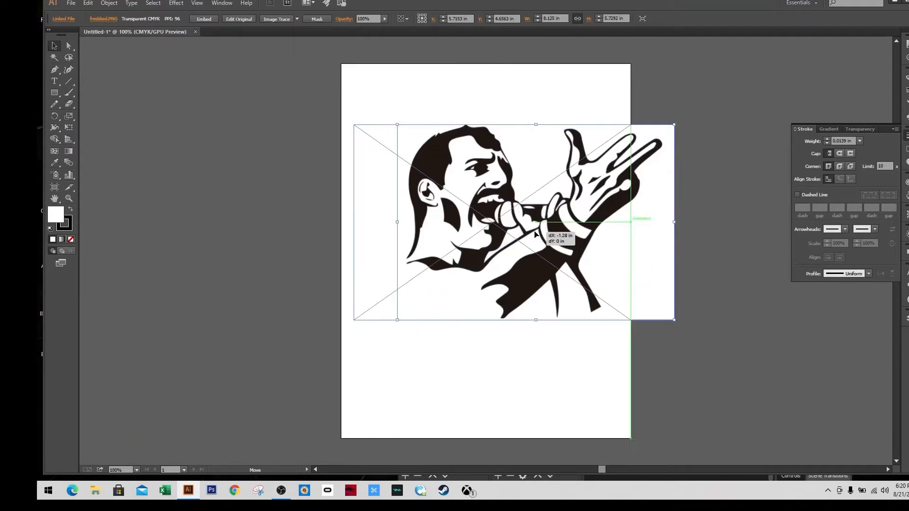
pyautogui.moveTo(535, 234); pyautogui.dragTo(490, 218)
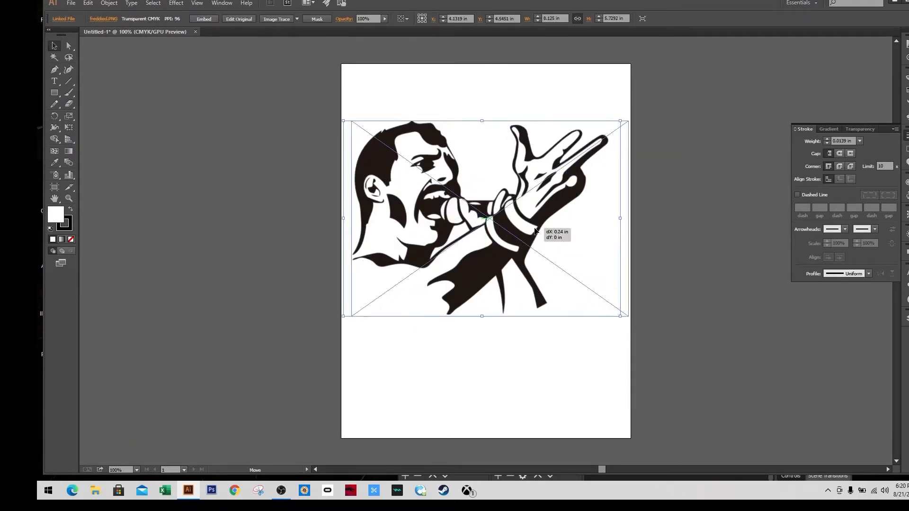
pyautogui.click(711, 283)
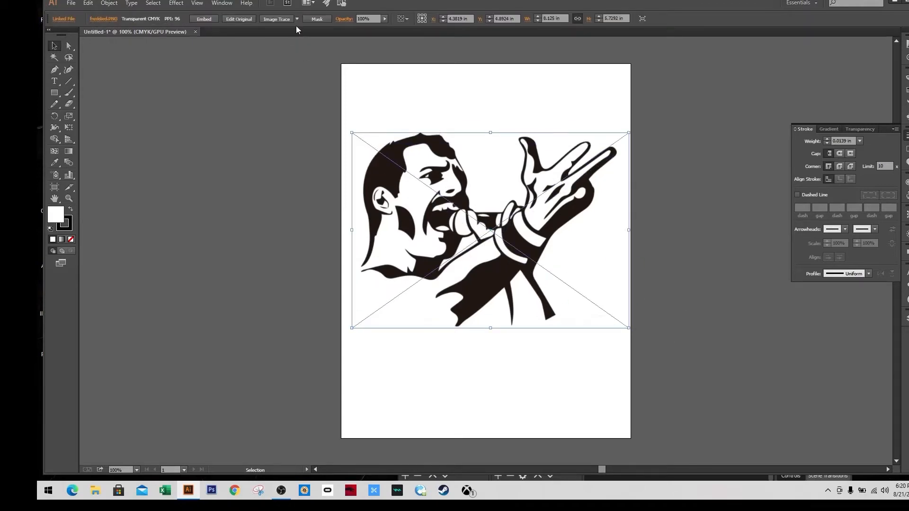
# Trace the image with the Black and White Logo preset, expand it, and release the compound path
pyautogui.click(297, 18)
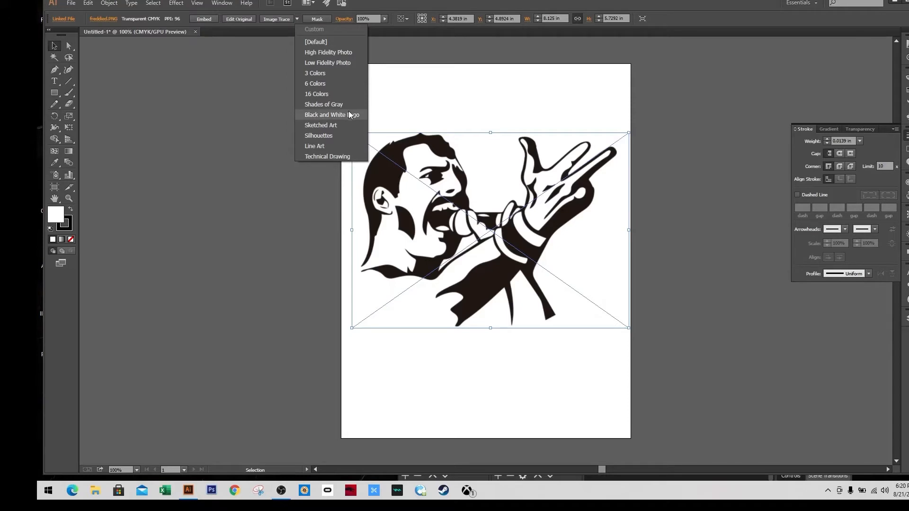
pyautogui.click(331, 114)
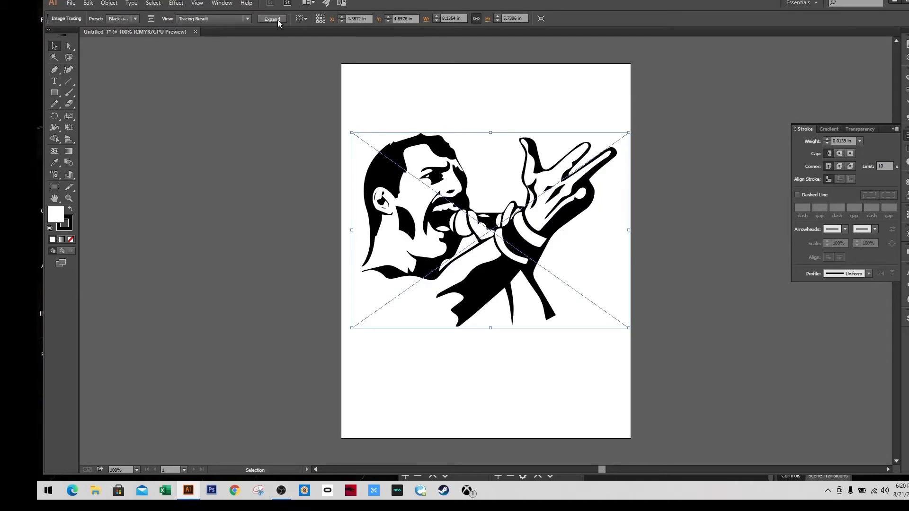
pyautogui.click(271, 19)
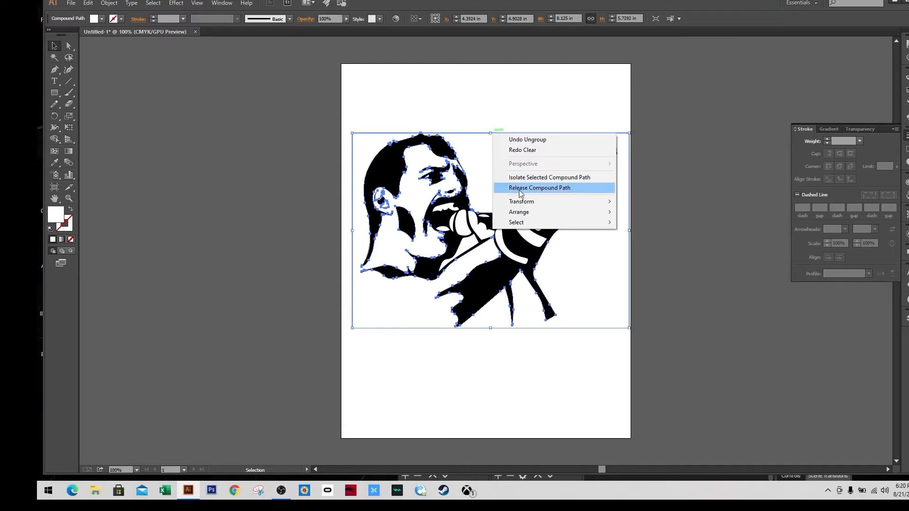
pyautogui.click(539, 188)
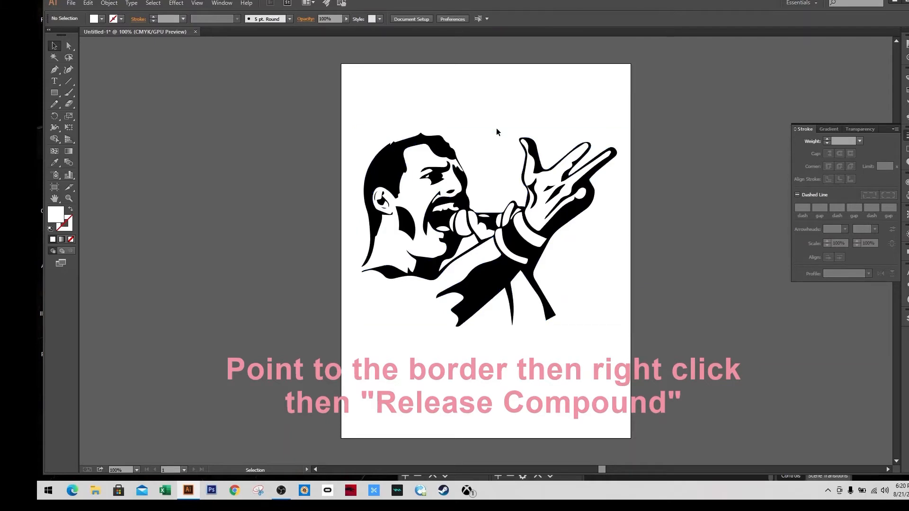
pyautogui.moveTo(411, 98)
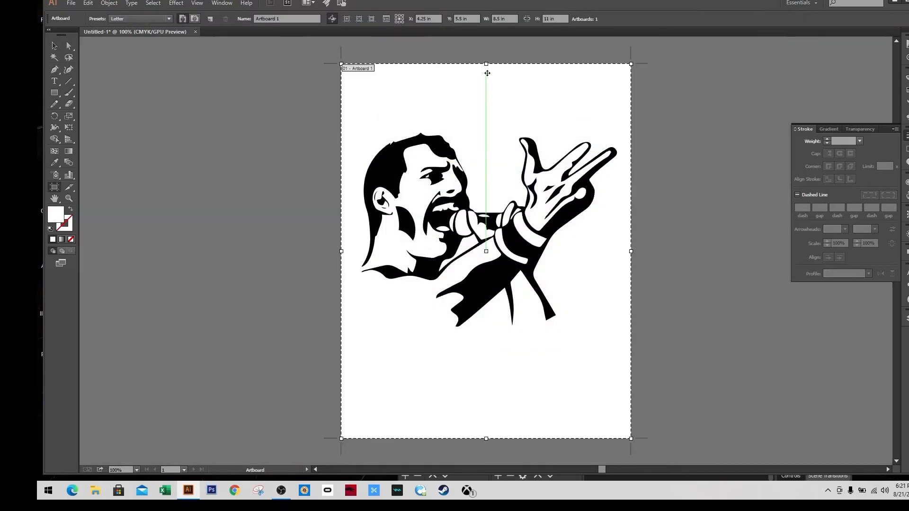
# Drag the artboard's top and bottom edges in to fit closely around the traced drawing
pyautogui.moveTo(486, 63); pyautogui.dragTo(486, 103)
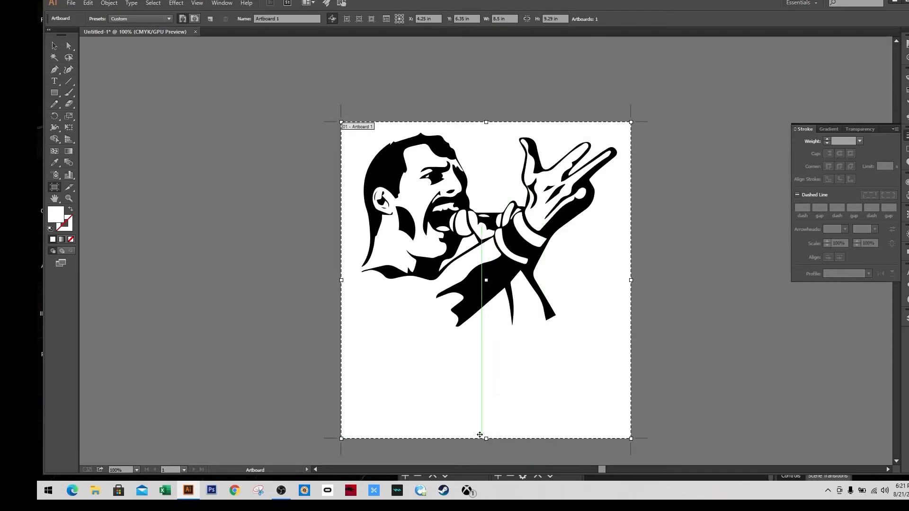
pyautogui.moveTo(486, 437); pyautogui.dragTo(511, 338)
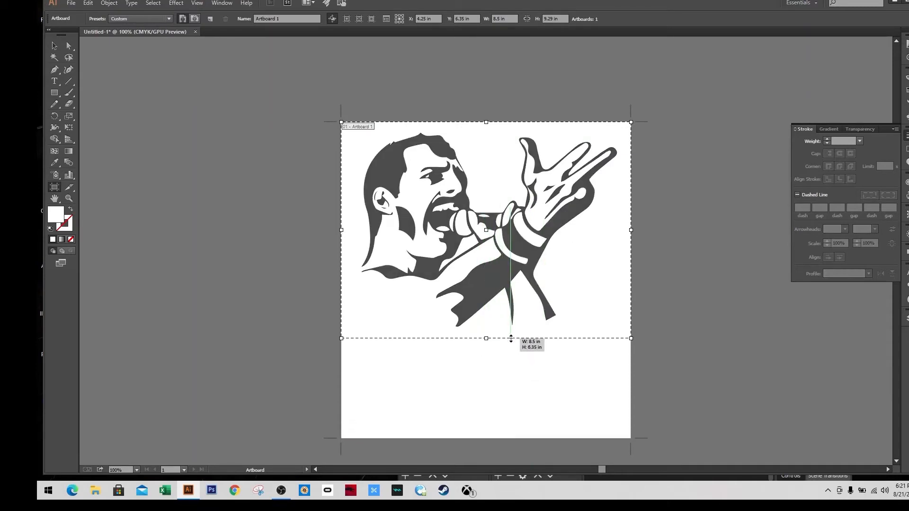
pyautogui.moveTo(510, 338); pyautogui.dragTo(486, 338)
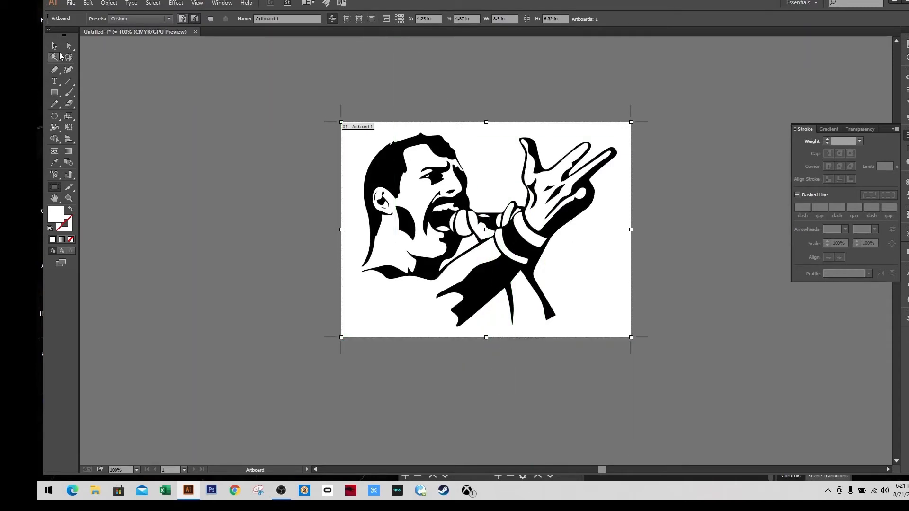
pyautogui.click(70, 4)
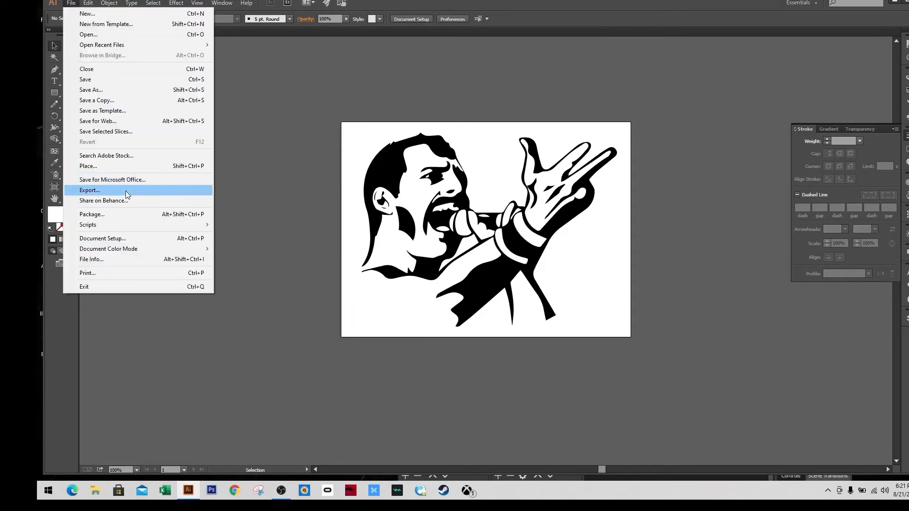
# Export the artboard as PNG named 'todrawfred' and choose a background colour in PNG Options
pyautogui.click(90, 191)
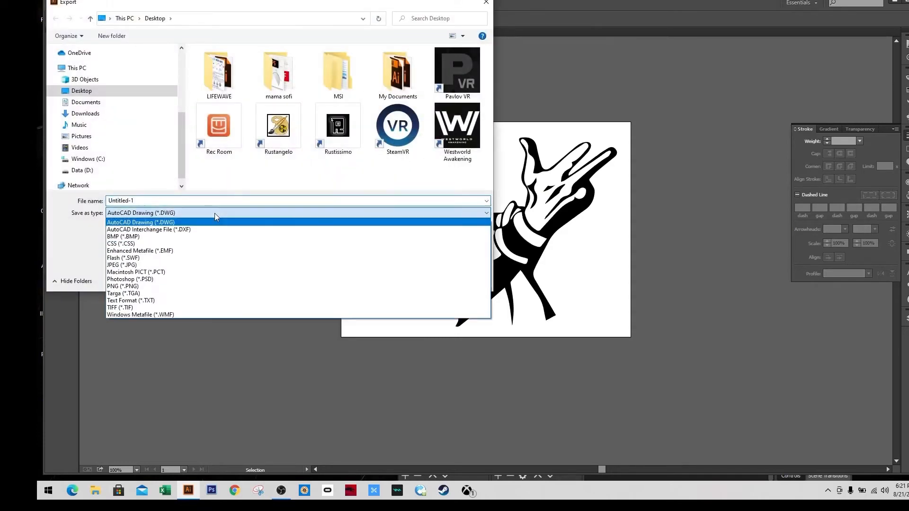
pyautogui.click(122, 286)
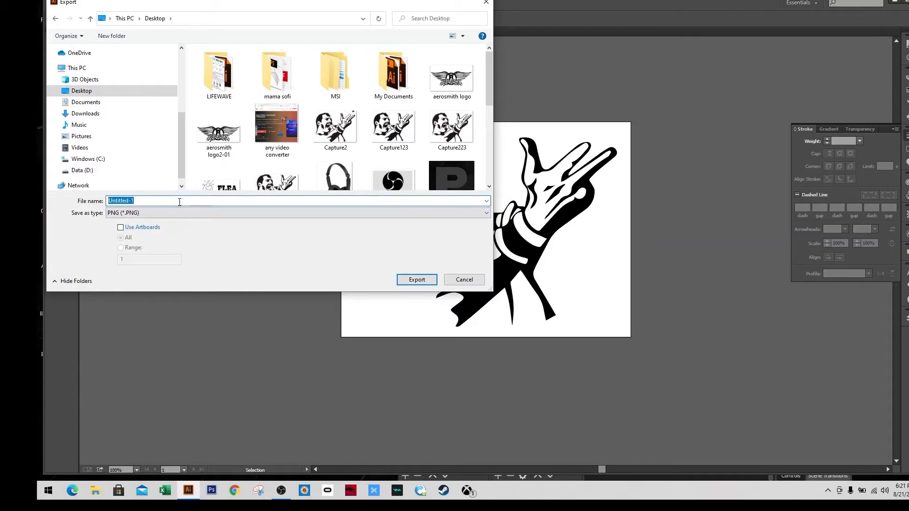
pyautogui.write('todrawfred')
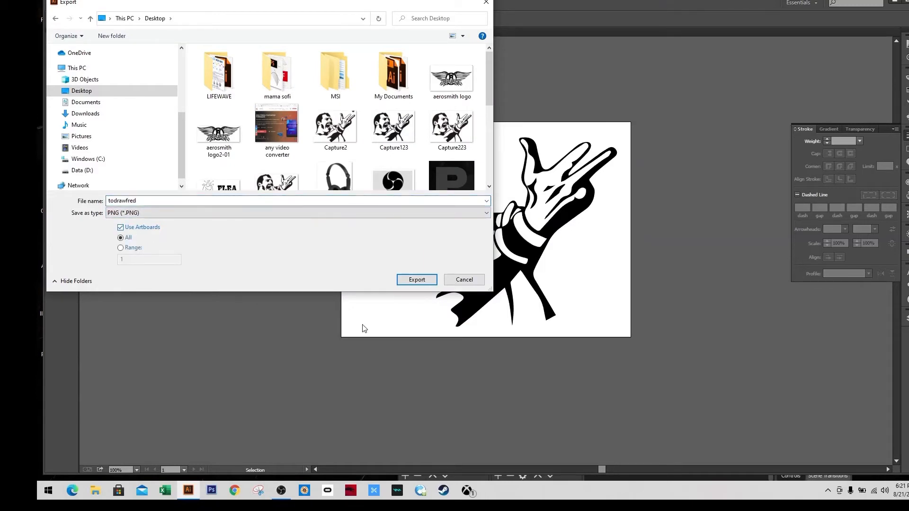
pyautogui.click(416, 280)
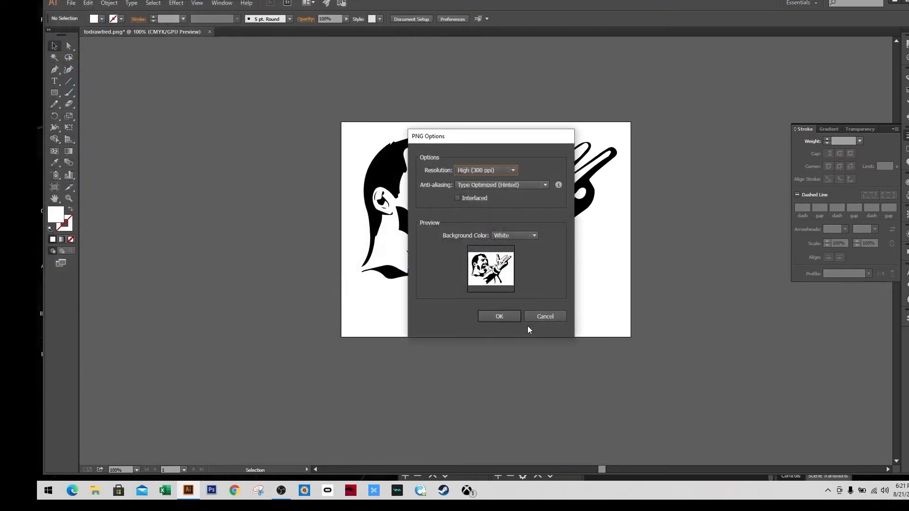
pyautogui.click(514, 236)
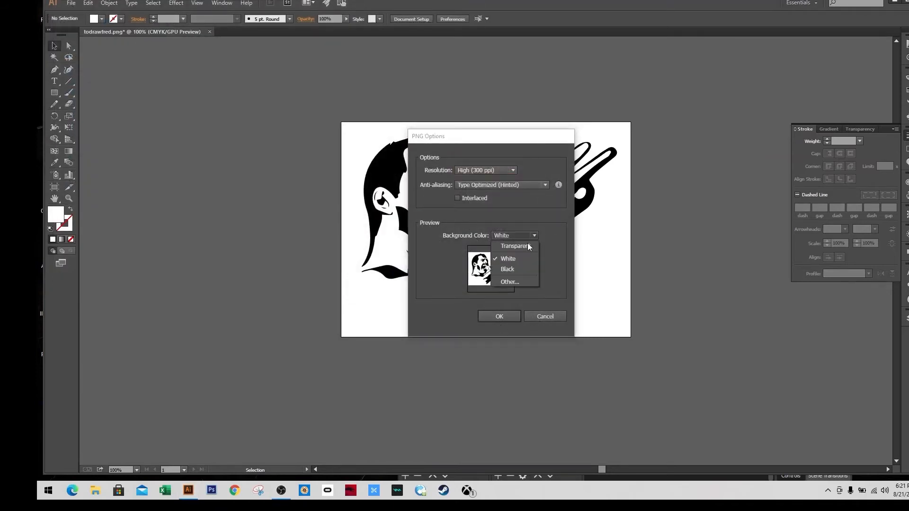
pyautogui.click(498, 316)
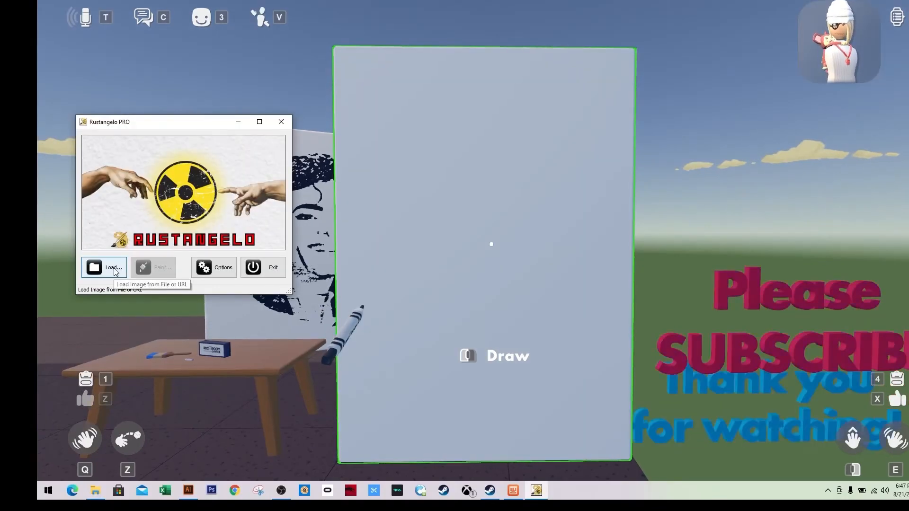
# Load todrawfred-01 from file in Rustangelo, start Paint, and dismiss the tip to capture canvas coordinates
pyautogui.click(104, 268)
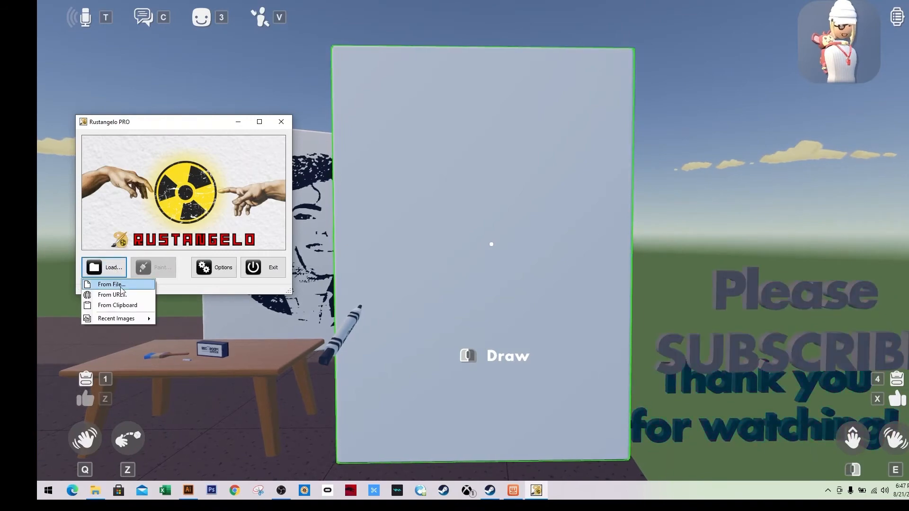
pyautogui.click(112, 284)
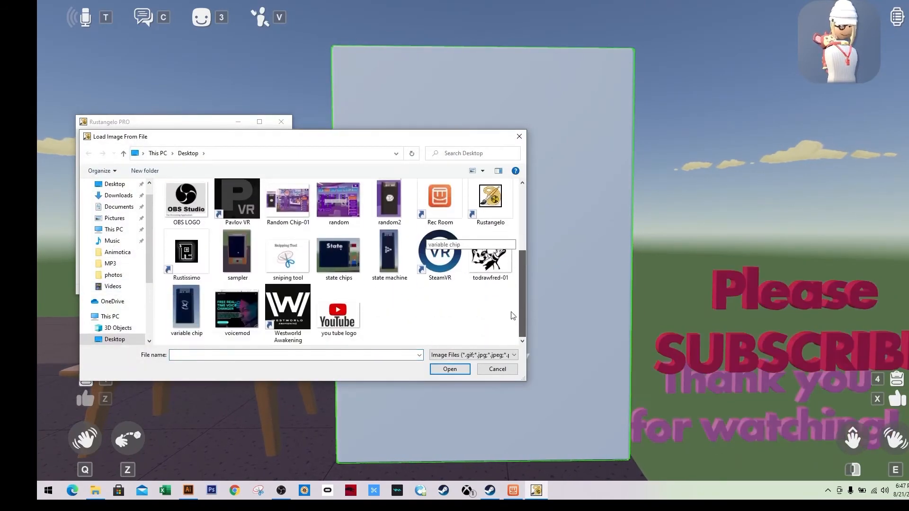
pyautogui.doubleClick(489, 253)
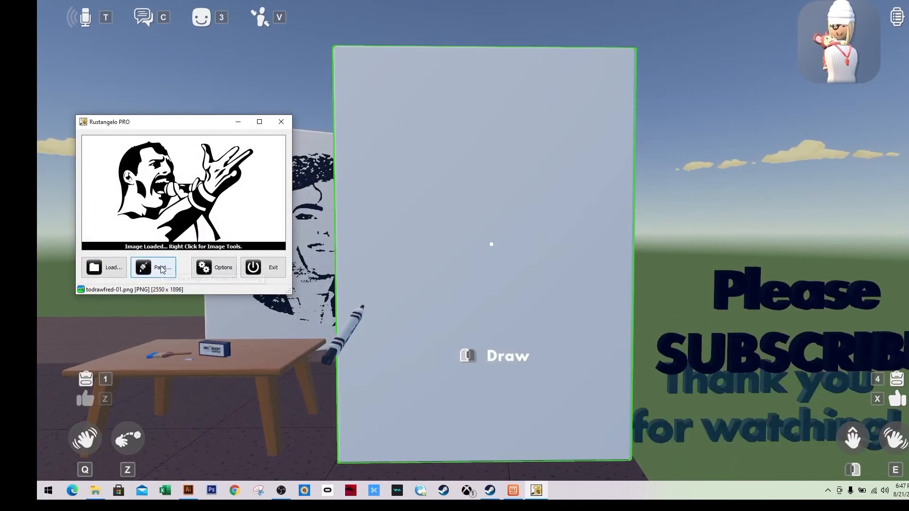
pyautogui.click(154, 268)
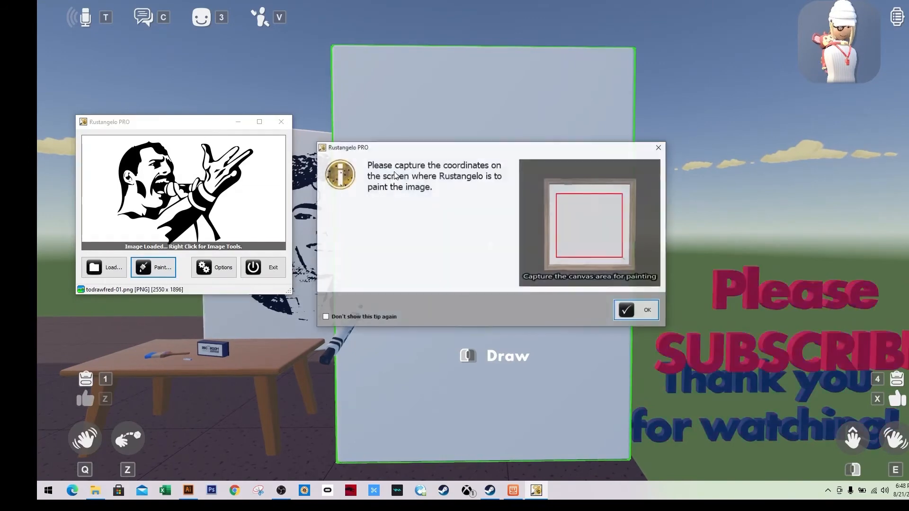
pyautogui.click(636, 309)
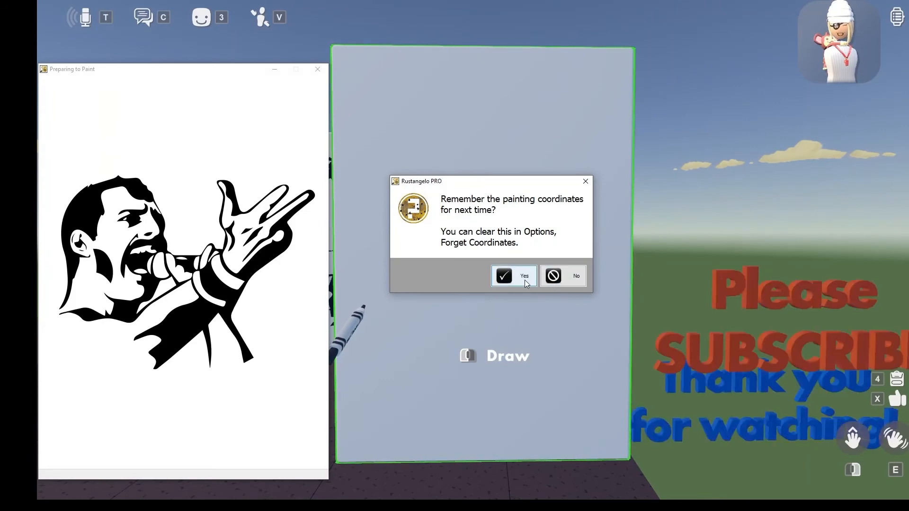
# Remember the painting coordinates and dismiss the dithered palette colours tip
pyautogui.click(514, 275)
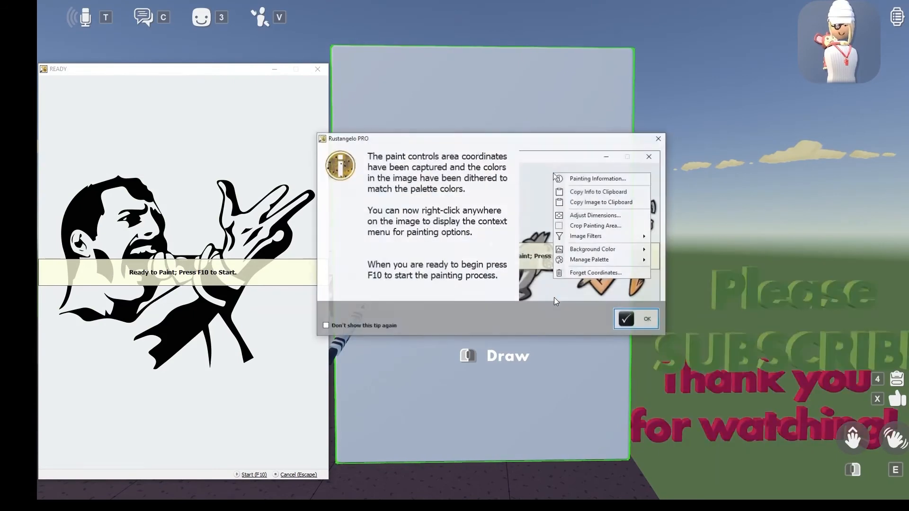
pyautogui.click(647, 319)
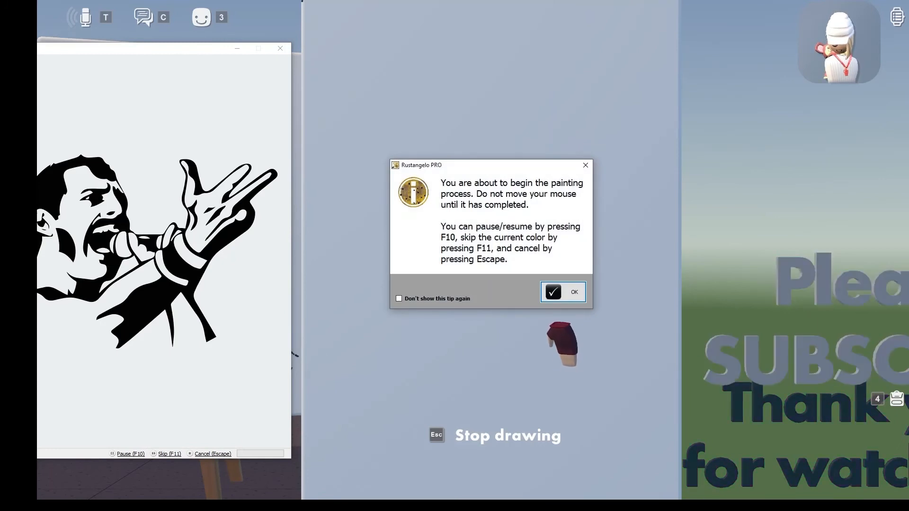
# Acknowledge the start-painting warning, let Freddie paint, then confirm cancelling the run
pyautogui.click(574, 292)
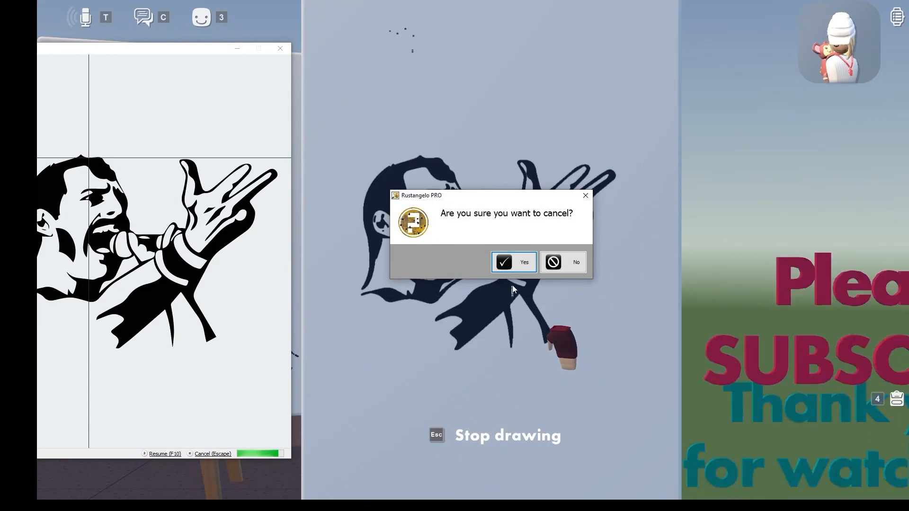
pyautogui.click(562, 262)
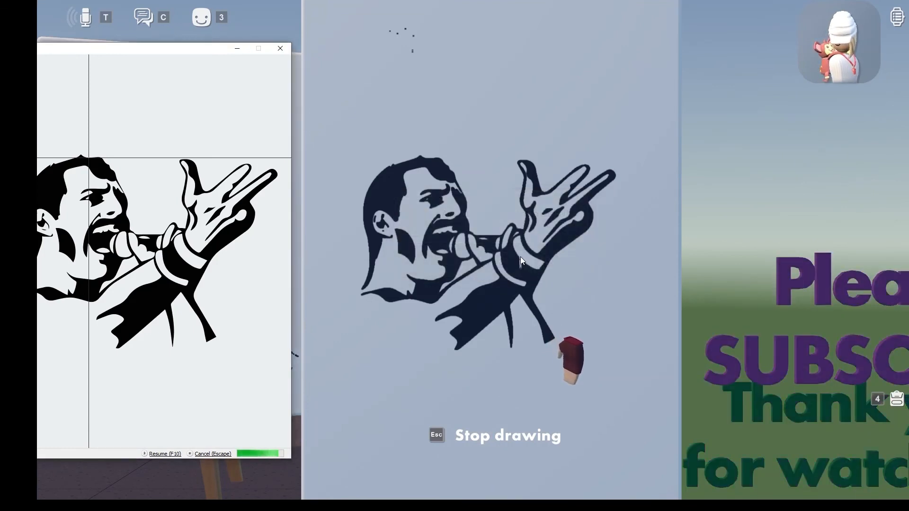